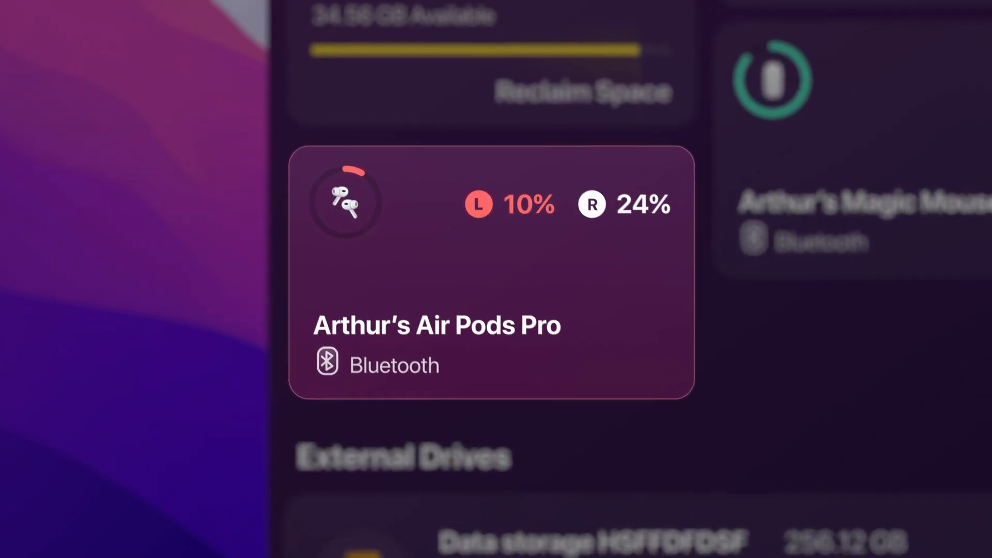
# Clean the junk off the 124.12 GB external drive, raising free space from 23.34 GB to 35.34 GB
pyautogui.scroll(-3)
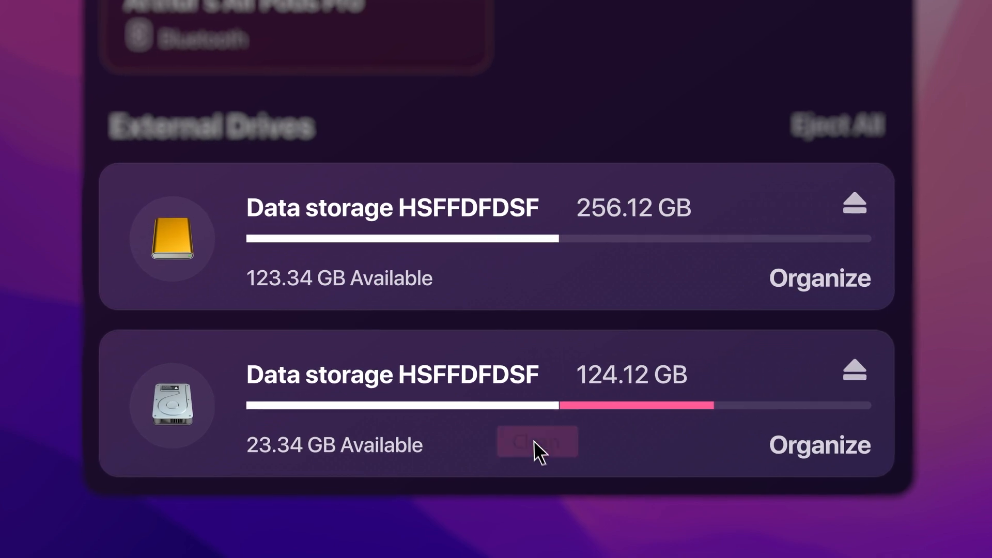
pyautogui.click(536, 441)
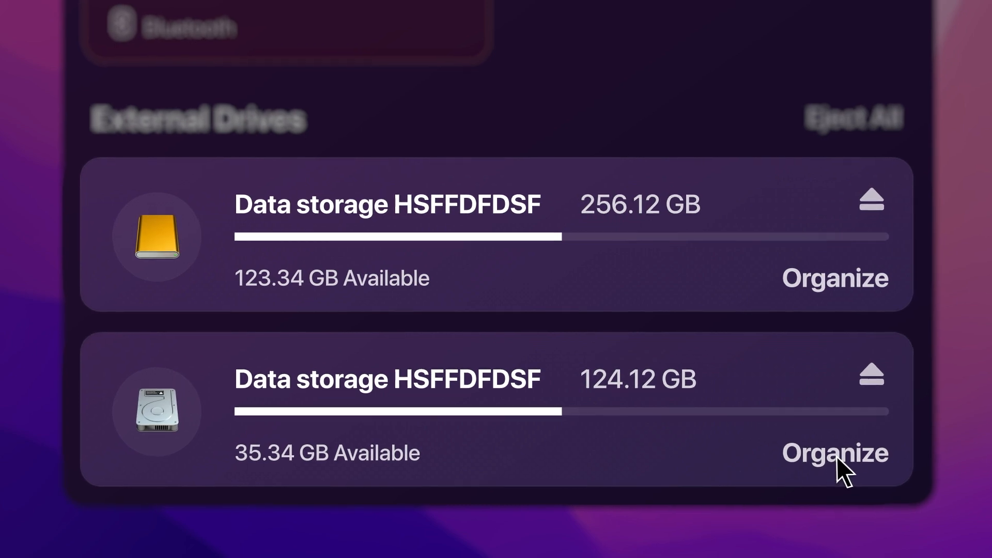
# View the cleaned drive in Space Lens and drill into a folder bubble such as Lens Distortions
pyautogui.click(835, 452)
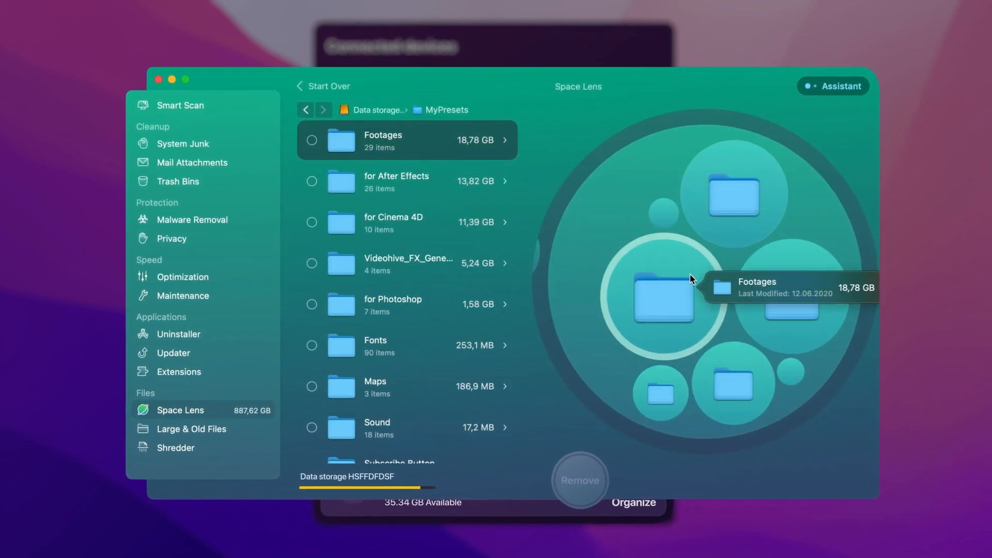
pyautogui.doubleClick(663, 298)
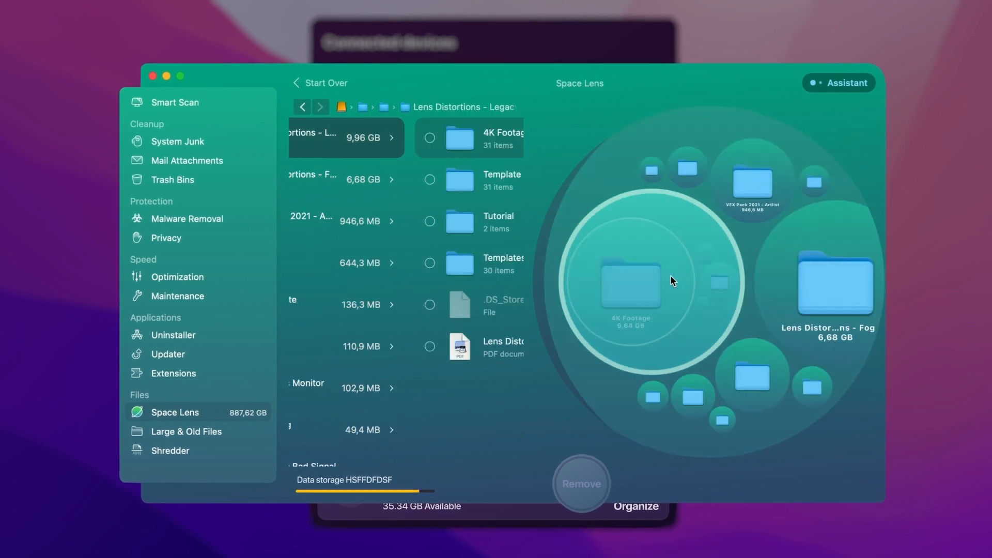